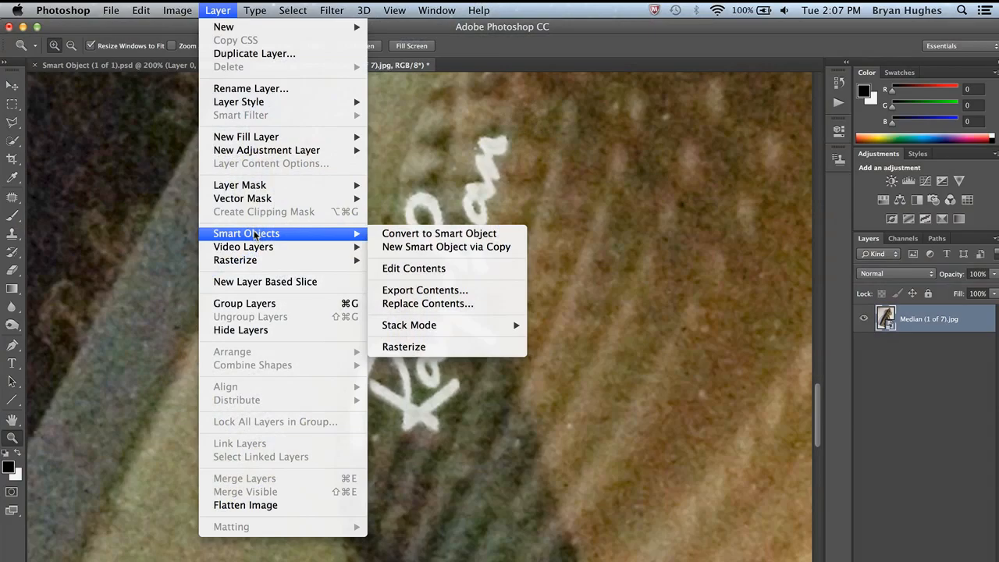
pyautogui.moveTo(428, 302)
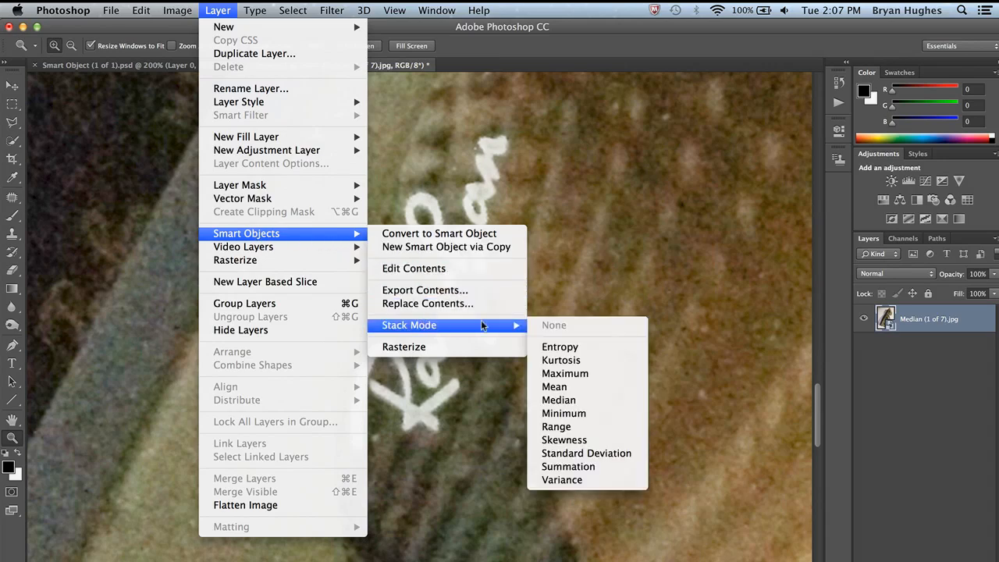
pyautogui.moveTo(558, 347)
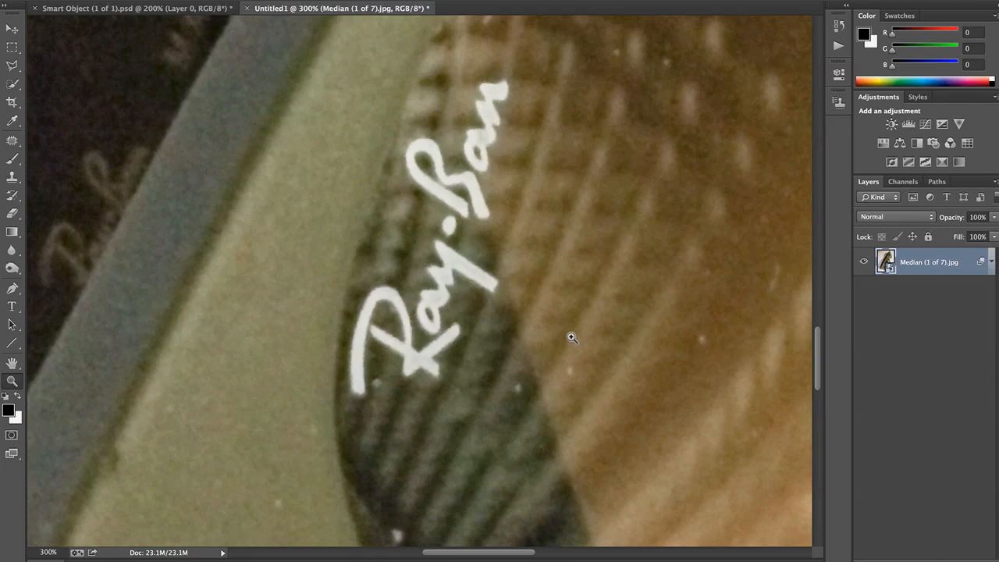
pyautogui.moveTo(574, 342)
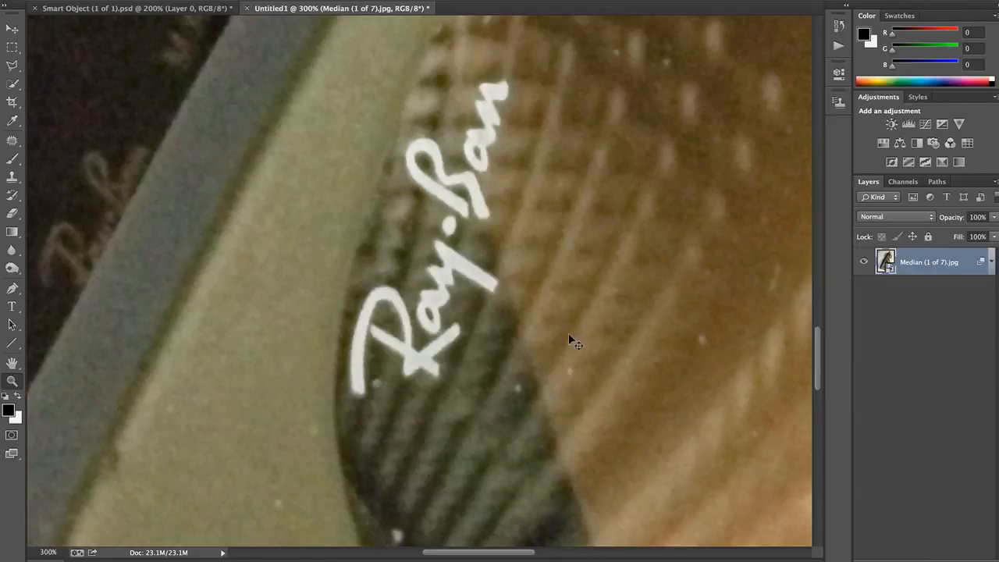